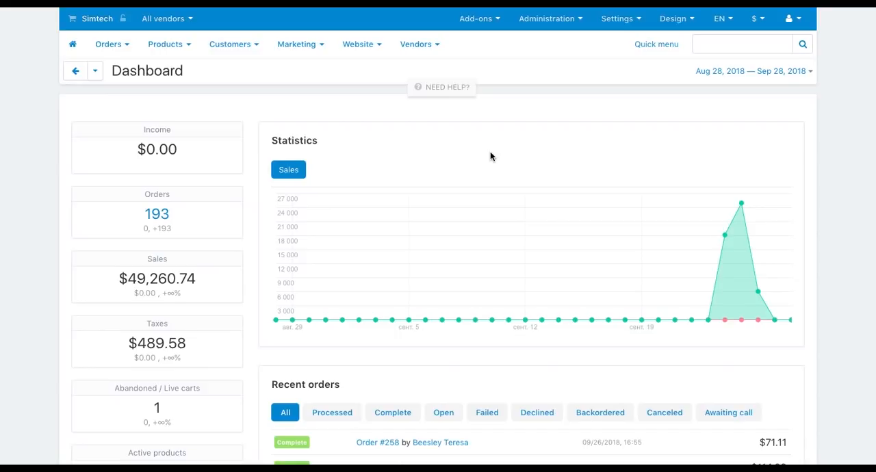
- Open Manage add-ons and scroll the installed add-ons list down to Reward points
{"action": "left_click", "coordinate": [476, 18]}
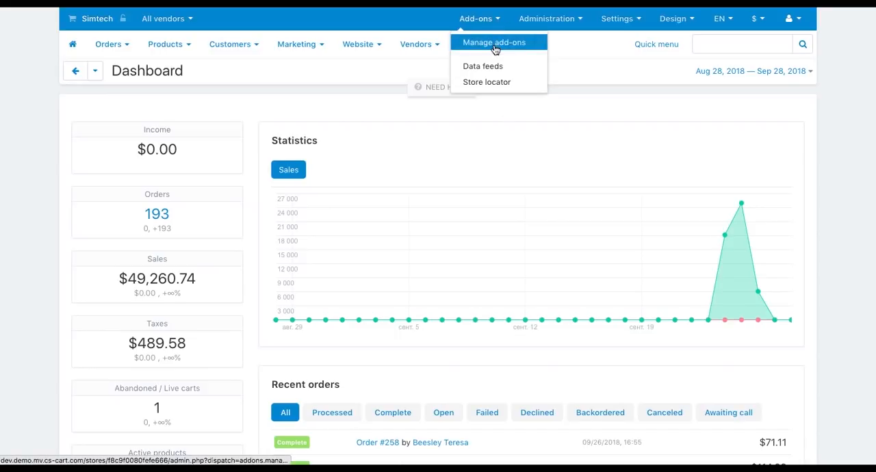
{"action": "left_click", "coordinate": [493, 41]}
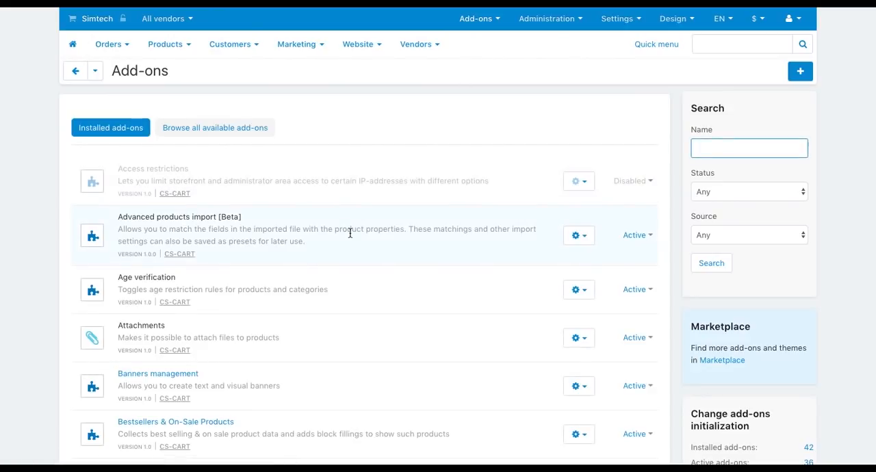
{"action": "scroll", "scroll_direction": "down", "scroll_amount": 3}
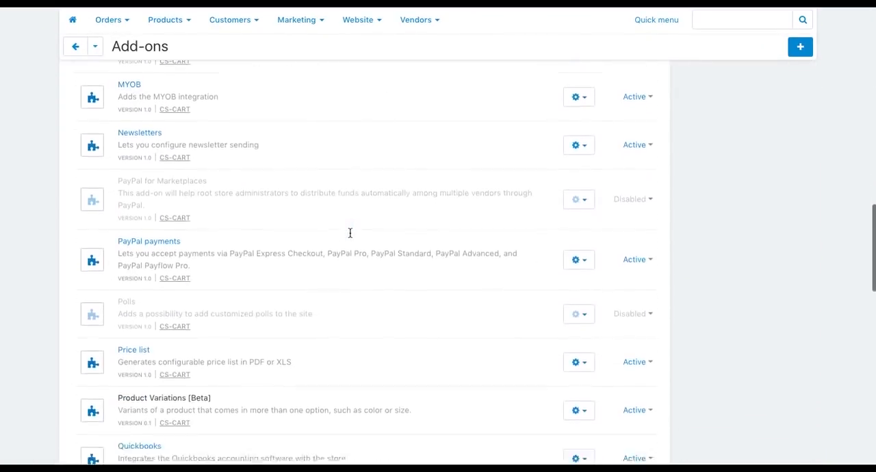
{"action": "scroll", "scroll_direction": "down", "scroll_amount": 3}
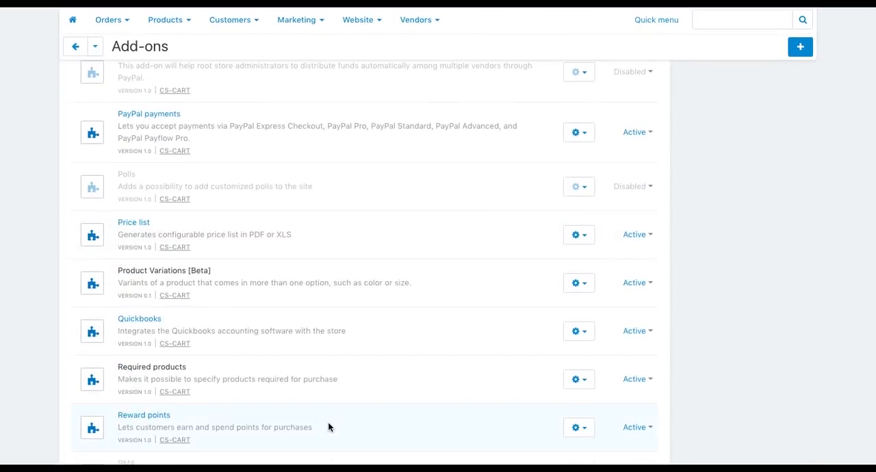
{"action": "mouse_move", "coordinate": [138, 447]}
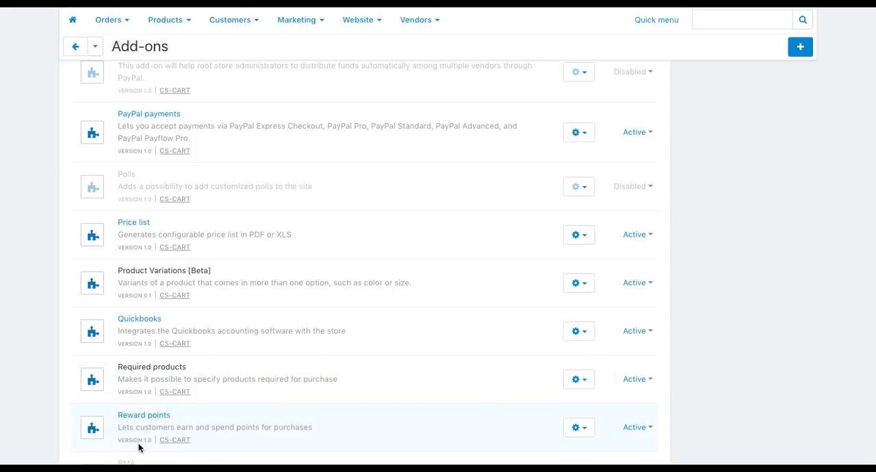
{"action": "left_click", "coordinate": [575, 427]}
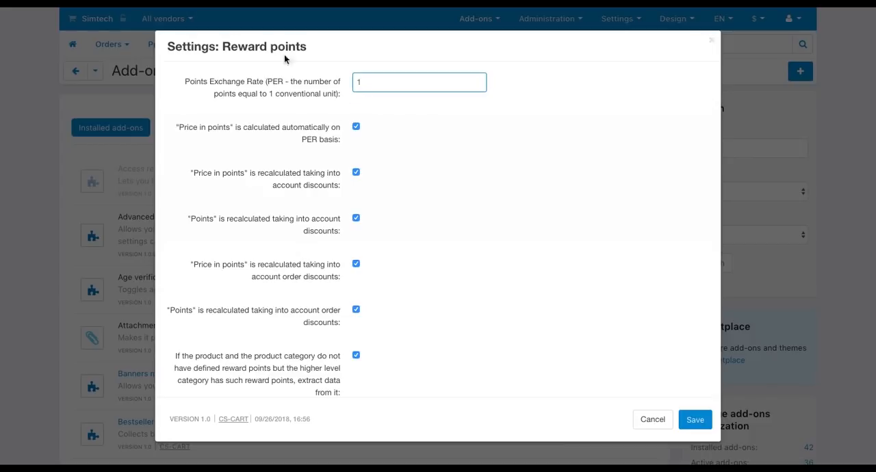
{"action": "scroll", "scroll_direction": "down", "scroll_amount": 3}
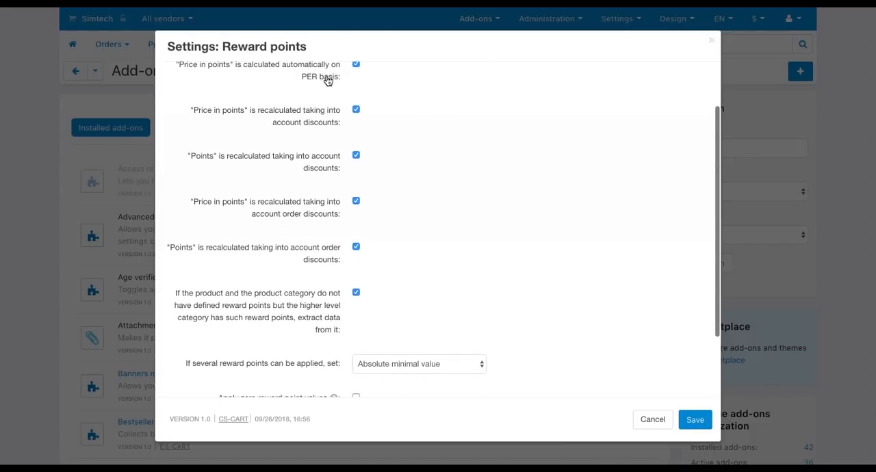
{"action": "left_click", "coordinate": [419, 363]}
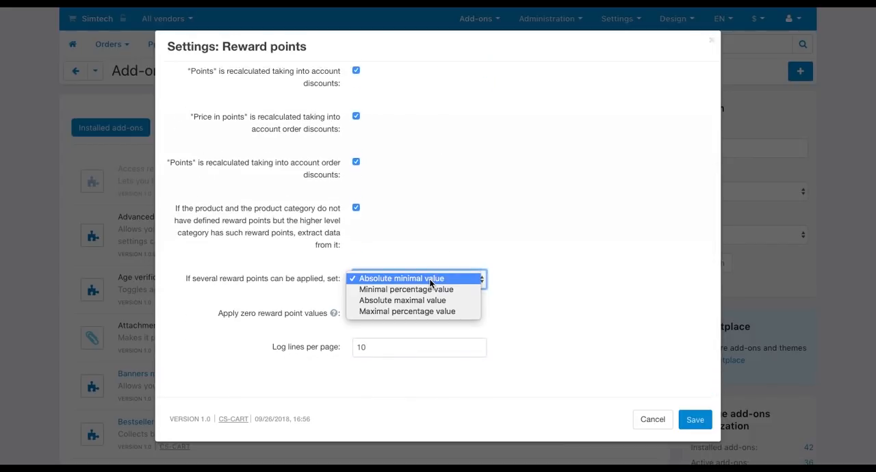
{"action": "left_click", "coordinate": [405, 278]}
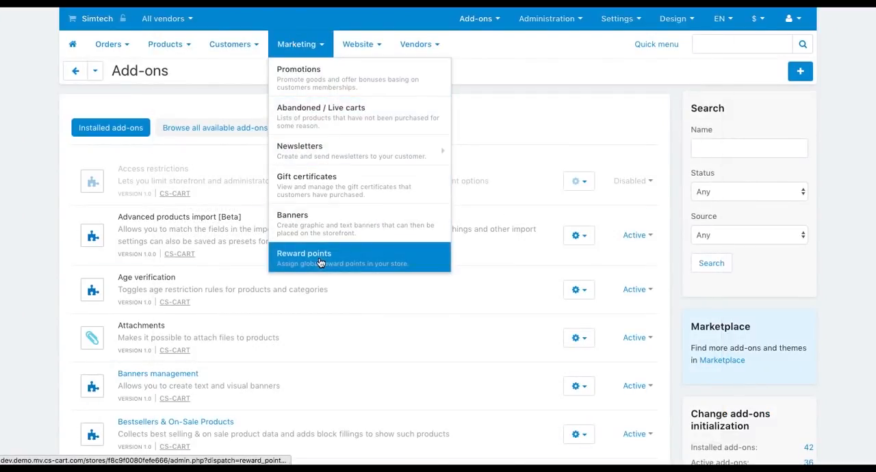
- On the global Reward points page, give Registered users 50 percent per product and save
{"action": "left_click", "coordinate": [304, 258]}
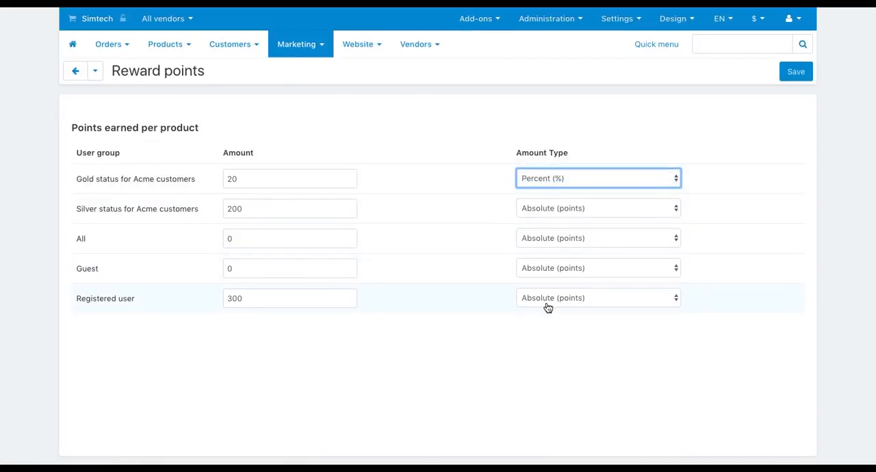
{"action": "left_click", "coordinate": [598, 298]}
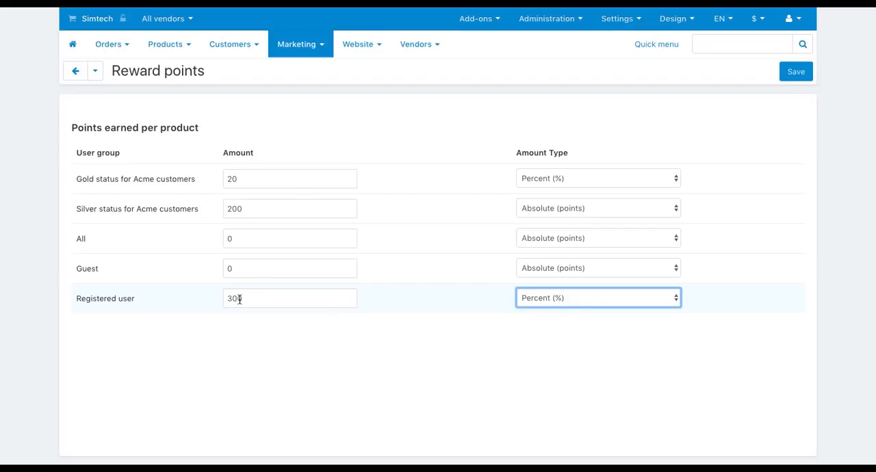
{"action": "type", "text": "50"}
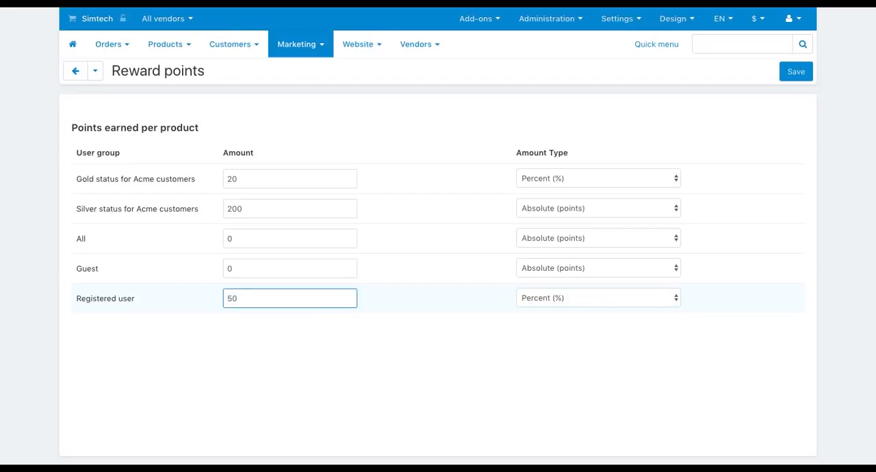
{"action": "left_click", "coordinate": [796, 71]}
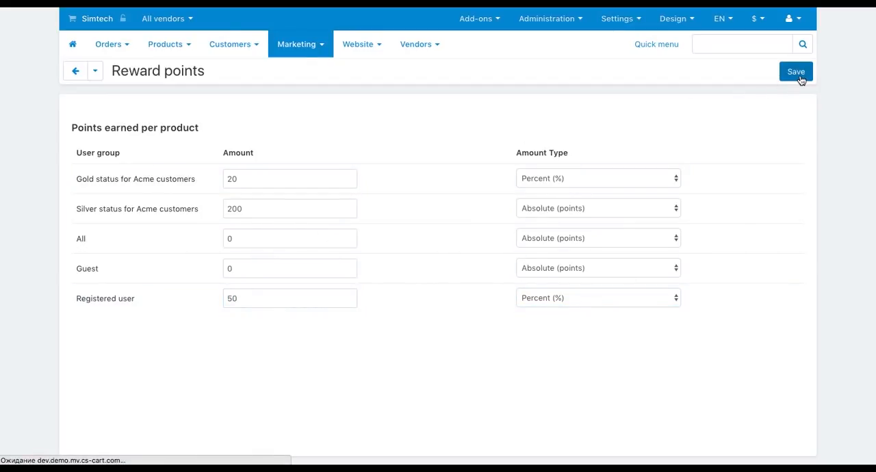
{"action": "left_click", "coordinate": [796, 71]}
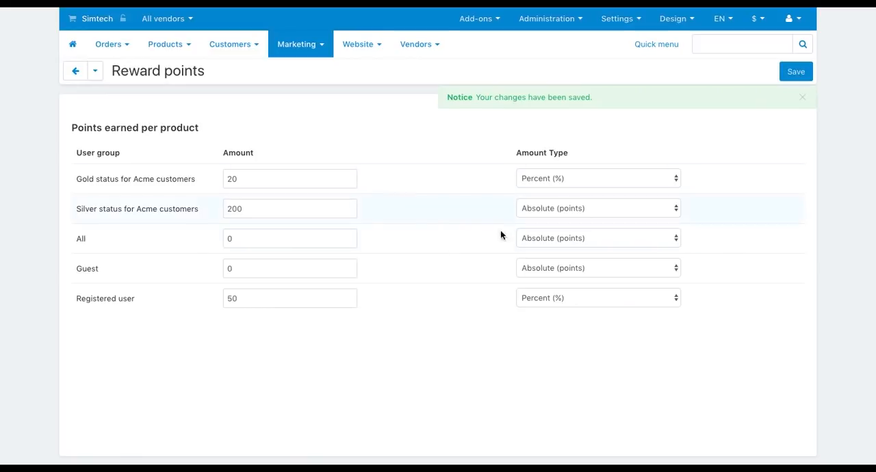
{"action": "mouse_move", "coordinate": [216, 334]}
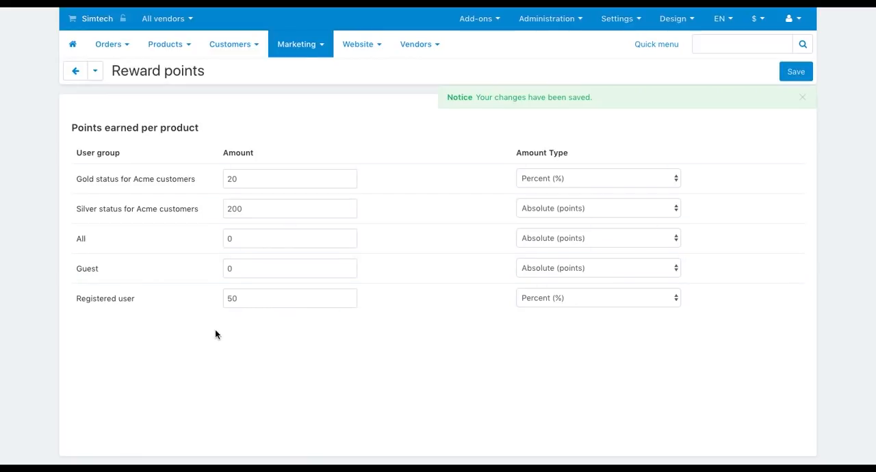
- Open the 2011 Tycoon product from the Products list for editing
{"action": "left_click", "coordinate": [165, 44]}
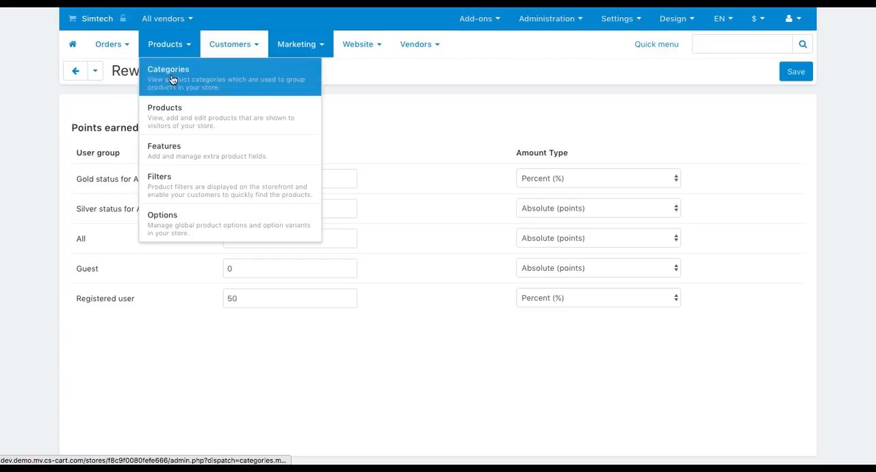
{"action": "mouse_move", "coordinate": [164, 116]}
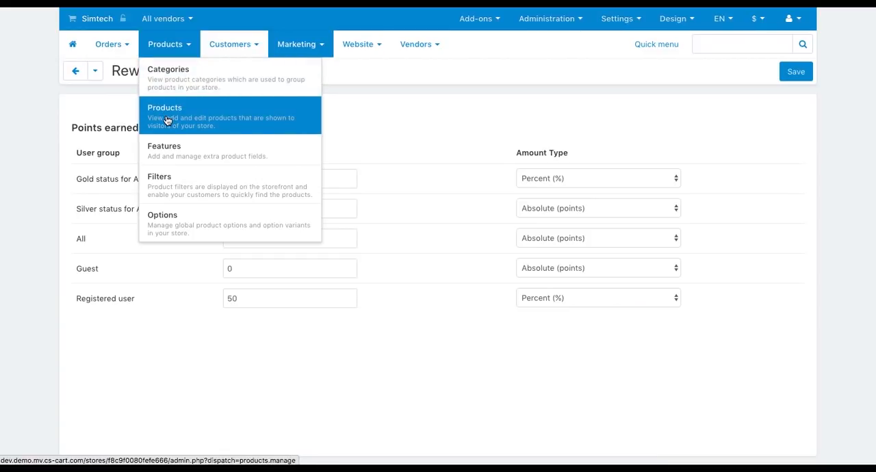
{"action": "left_click", "coordinate": [164, 107]}
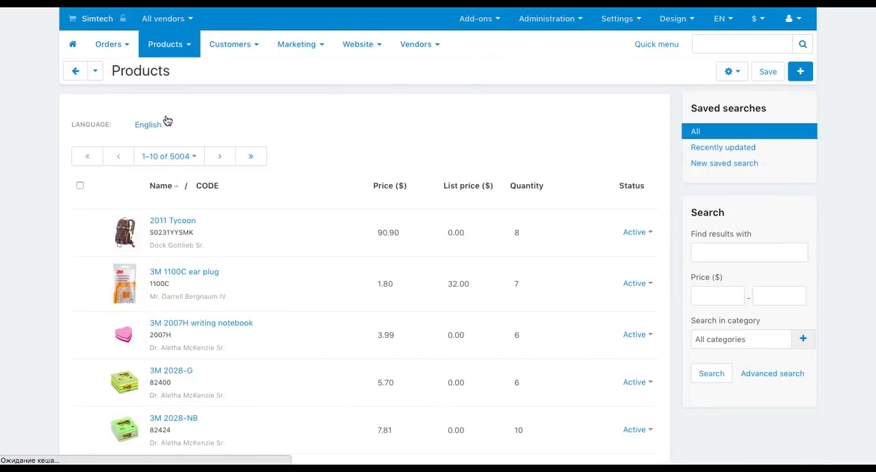
{"action": "left_click", "coordinate": [173, 220]}
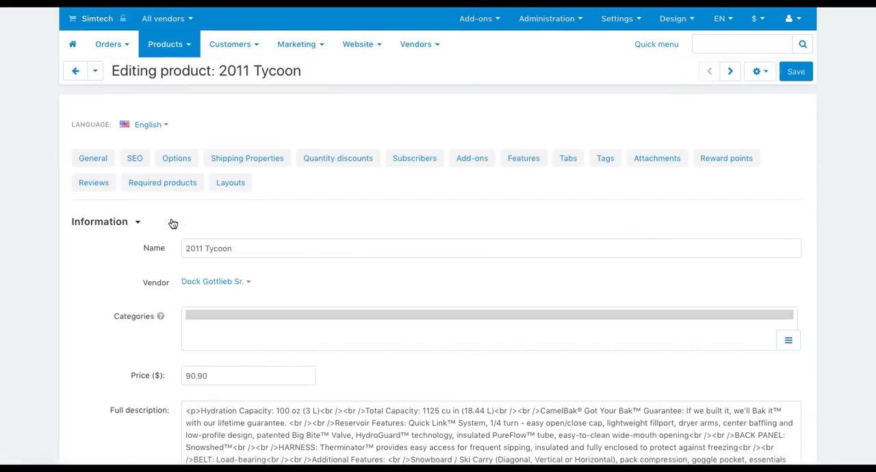
- On its Reward points tab, enter 10 points for Gold status and 20 for Guest
{"action": "left_click", "coordinate": [727, 158]}
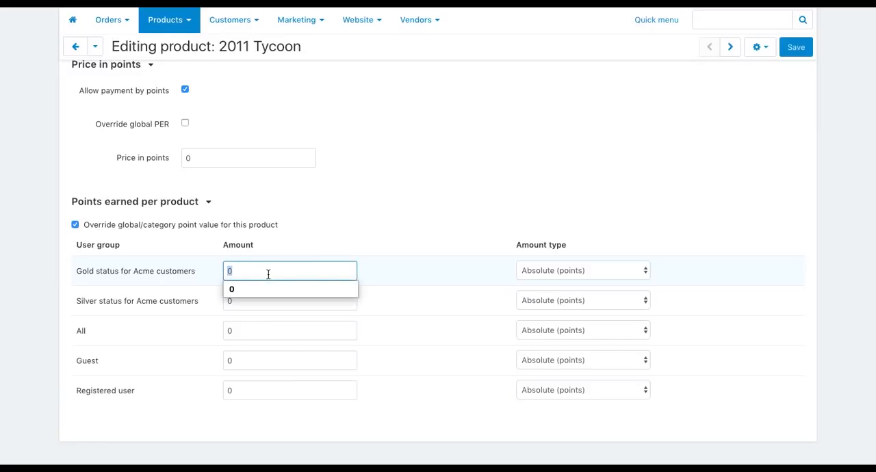
{"action": "type", "text": "10"}
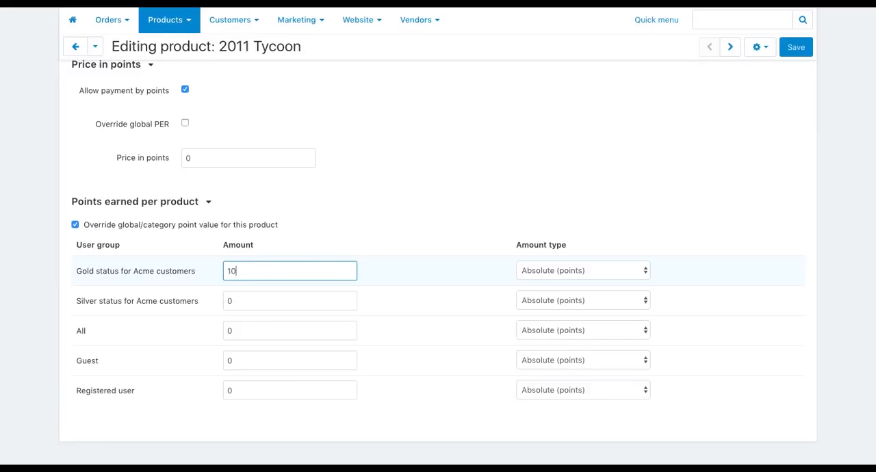
{"action": "left_click", "coordinate": [289, 361]}
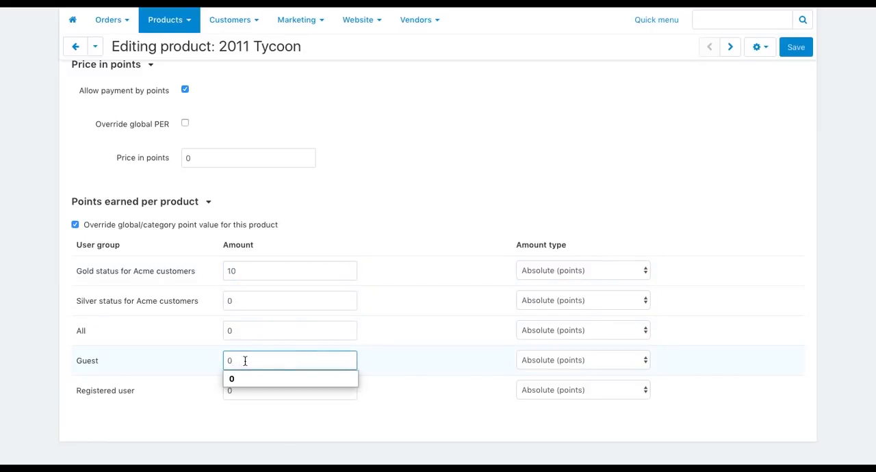
{"action": "type", "text": "20"}
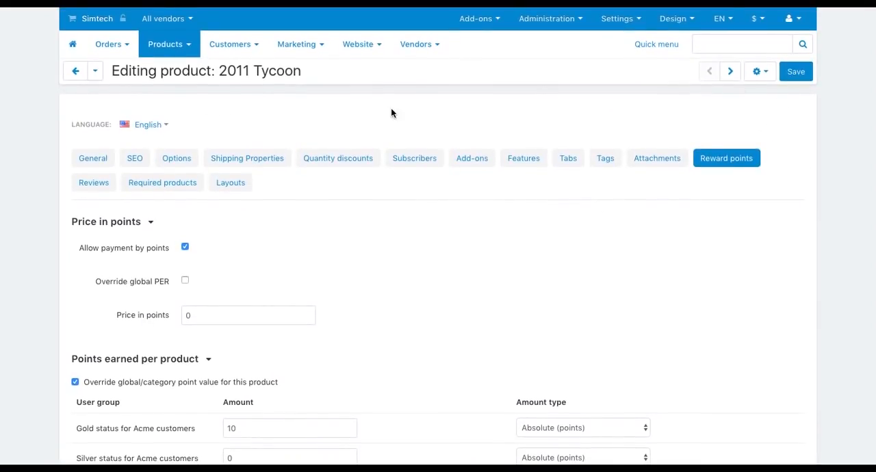
{"action": "left_click", "coordinate": [230, 44]}
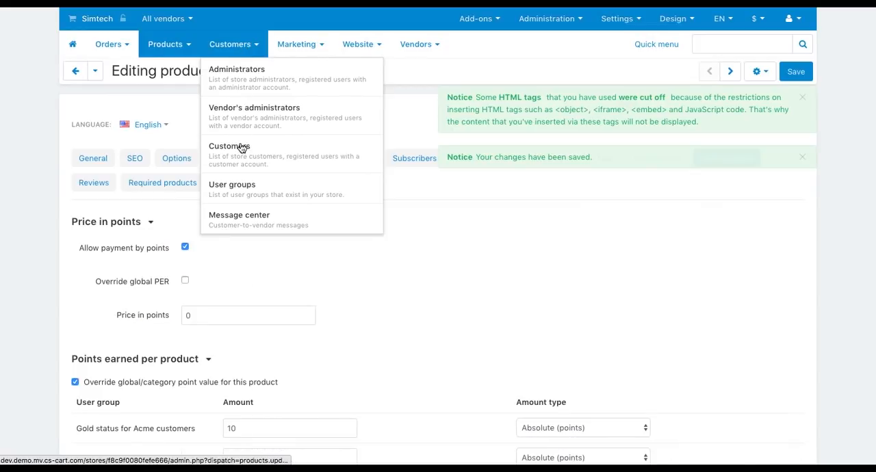
{"action": "left_click", "coordinate": [230, 146]}
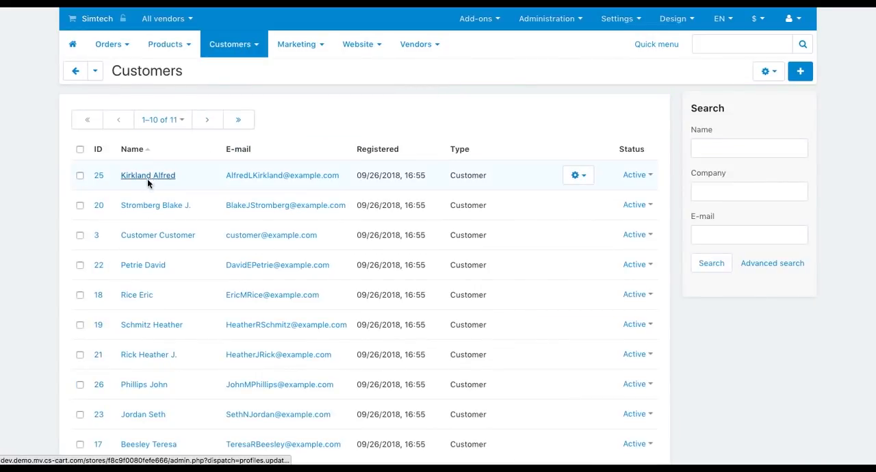
{"action": "left_click", "coordinate": [147, 175]}
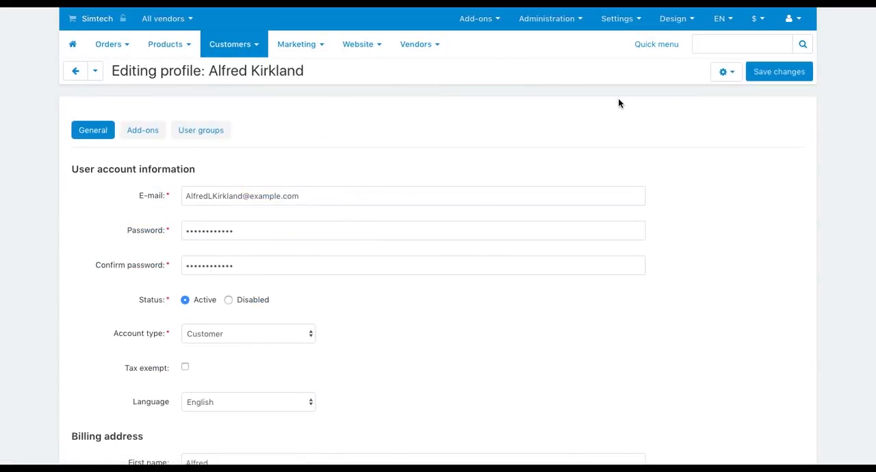
{"action": "left_click", "coordinate": [723, 71]}
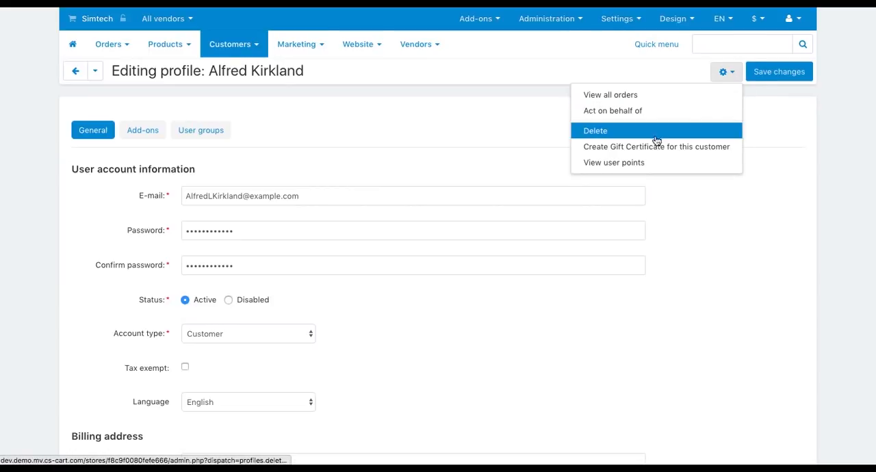
{"action": "left_click", "coordinate": [613, 163]}
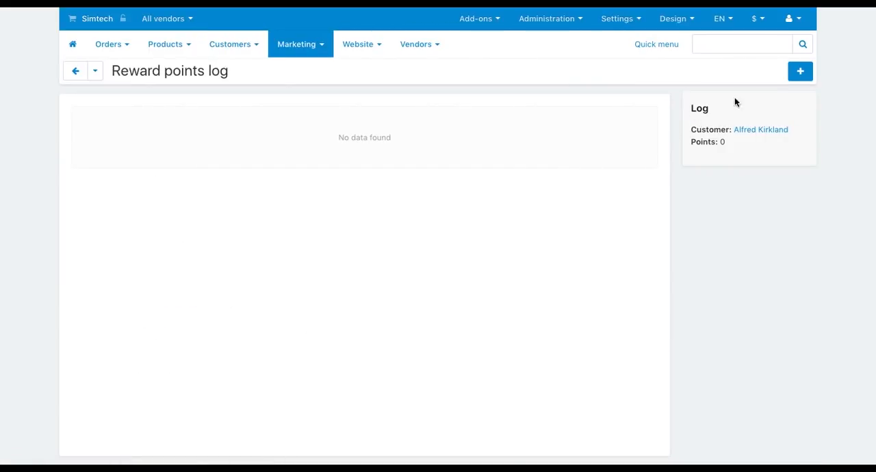
- Open the Change points dialog and enter 30 points to add
{"action": "left_click", "coordinate": [799, 70]}
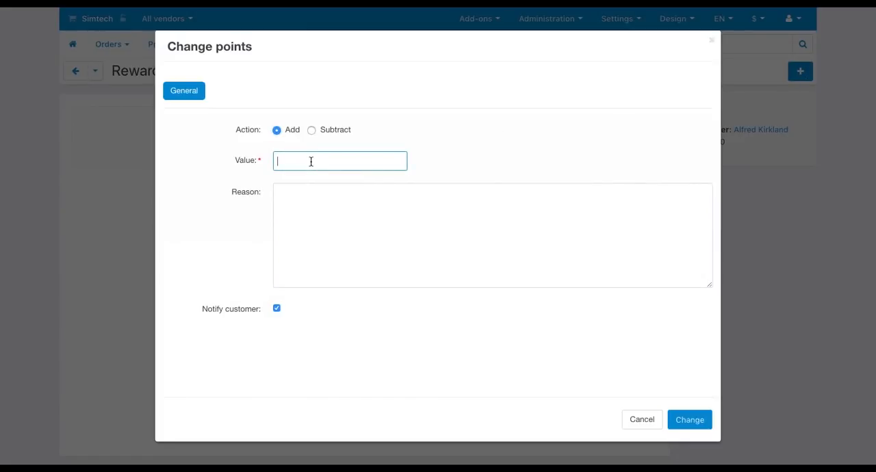
{"action": "type", "text": "30"}
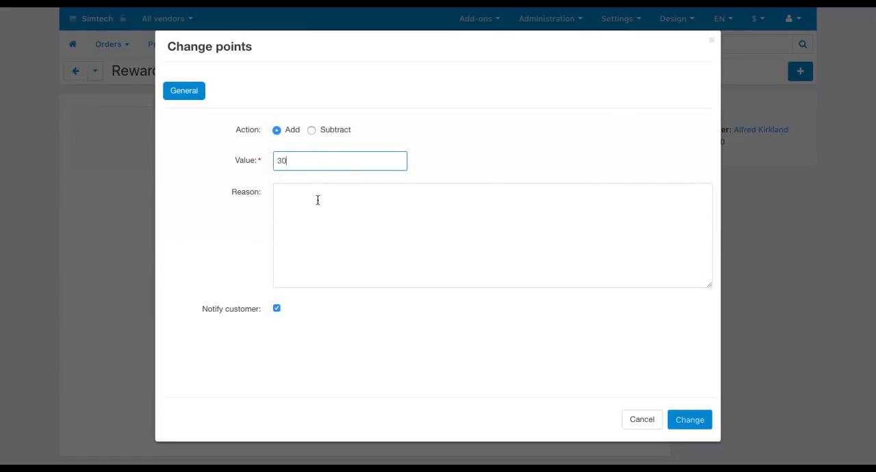